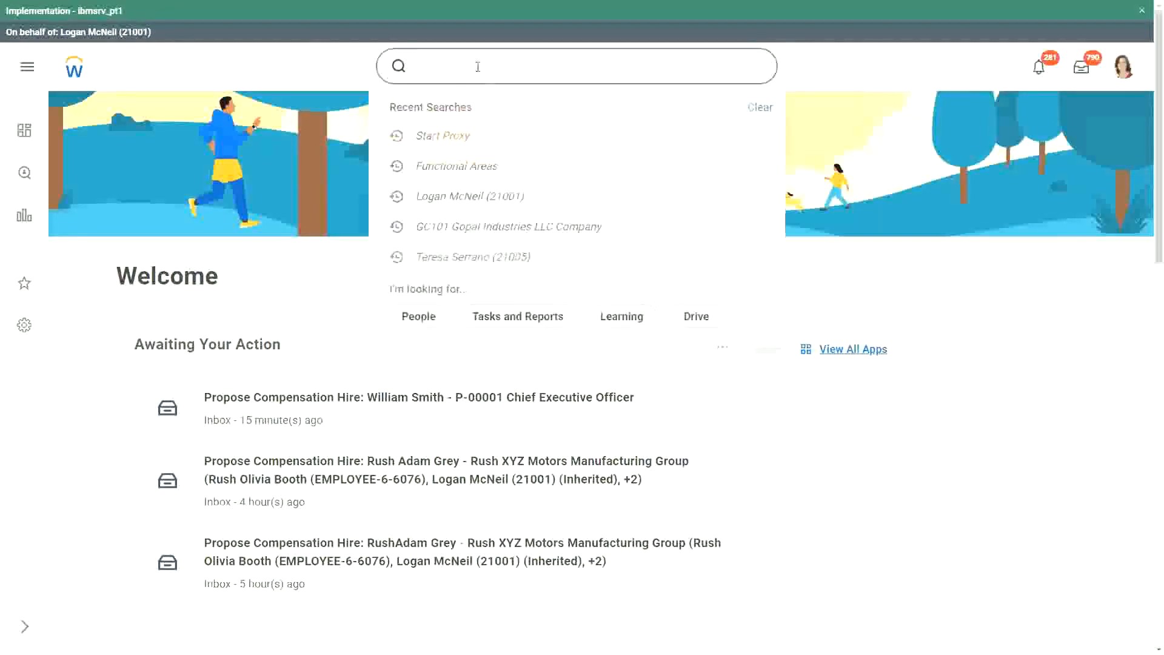
Search 'cre' and launch the Create Calculated Field task.
type("cre calc field")
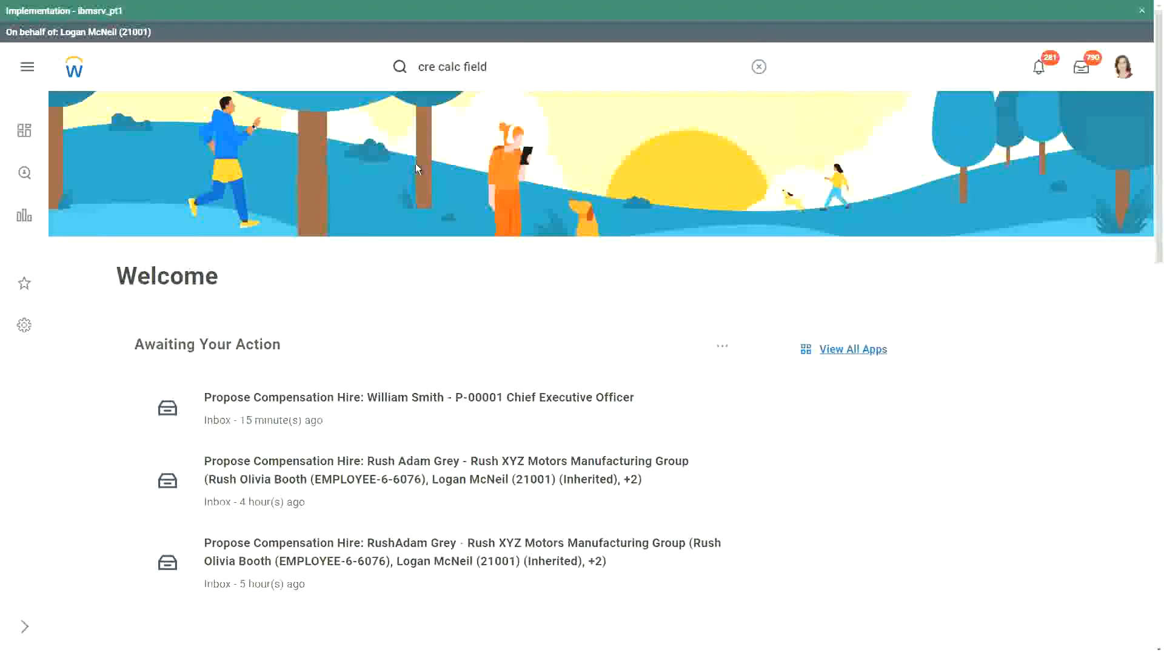
left_click(759, 66)
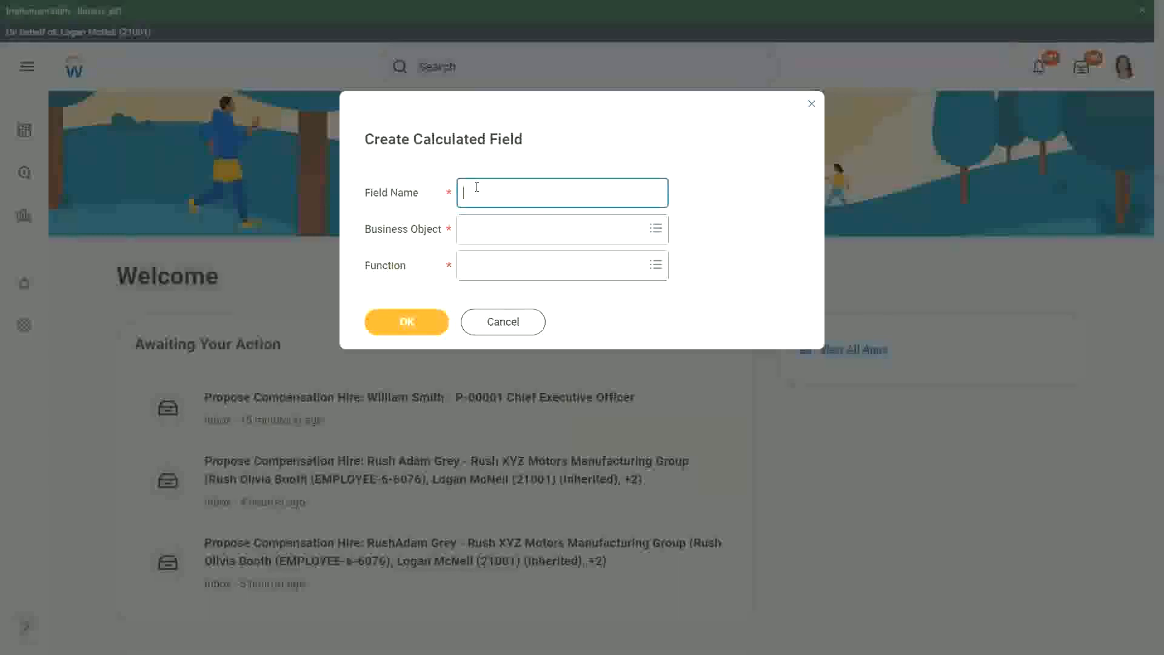
Name the field 'CF-WW-Eval Exp-Test' on Worker with the Evaluate Expression function.
type("CF-WW-")
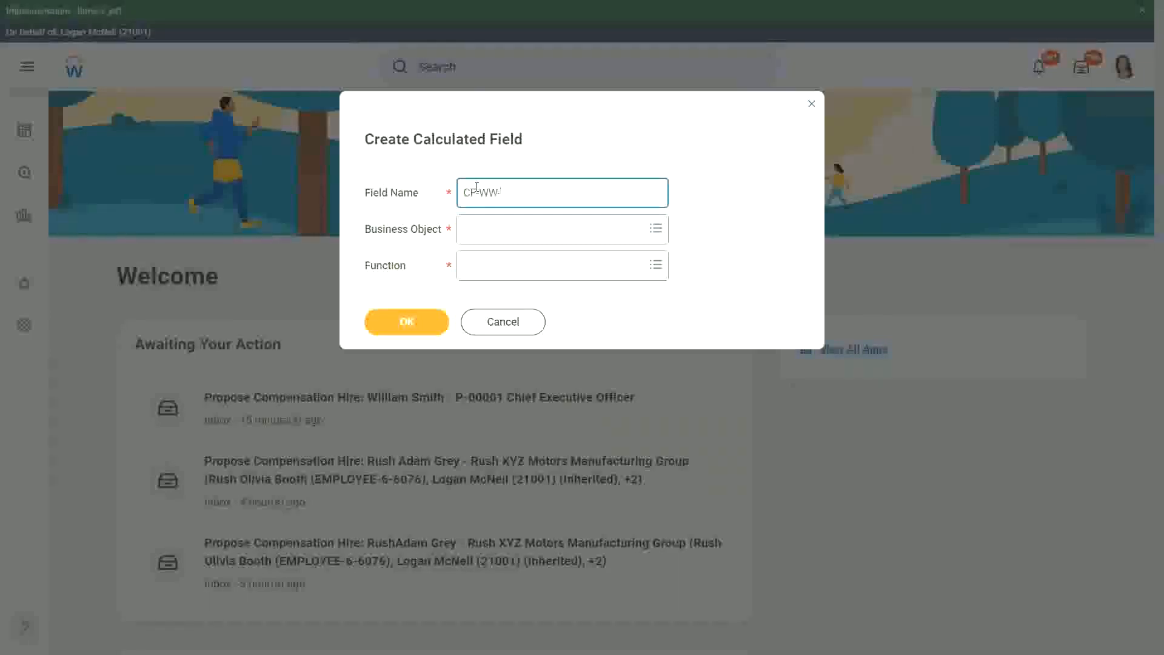
type("Eval Exp")
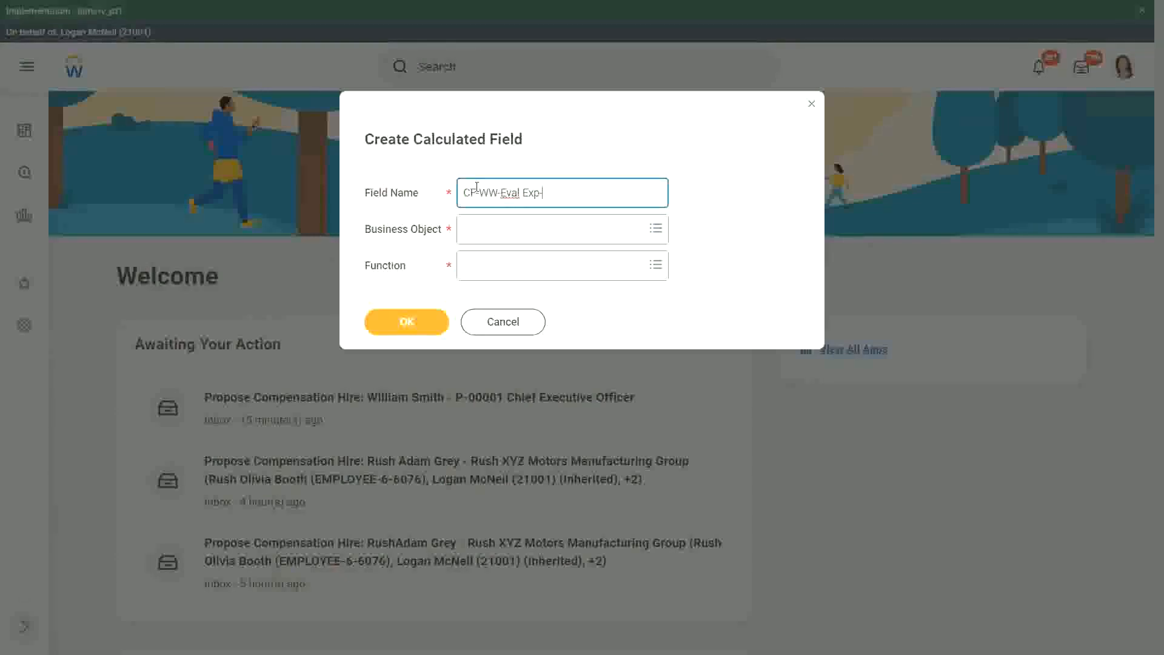
type("-Test")
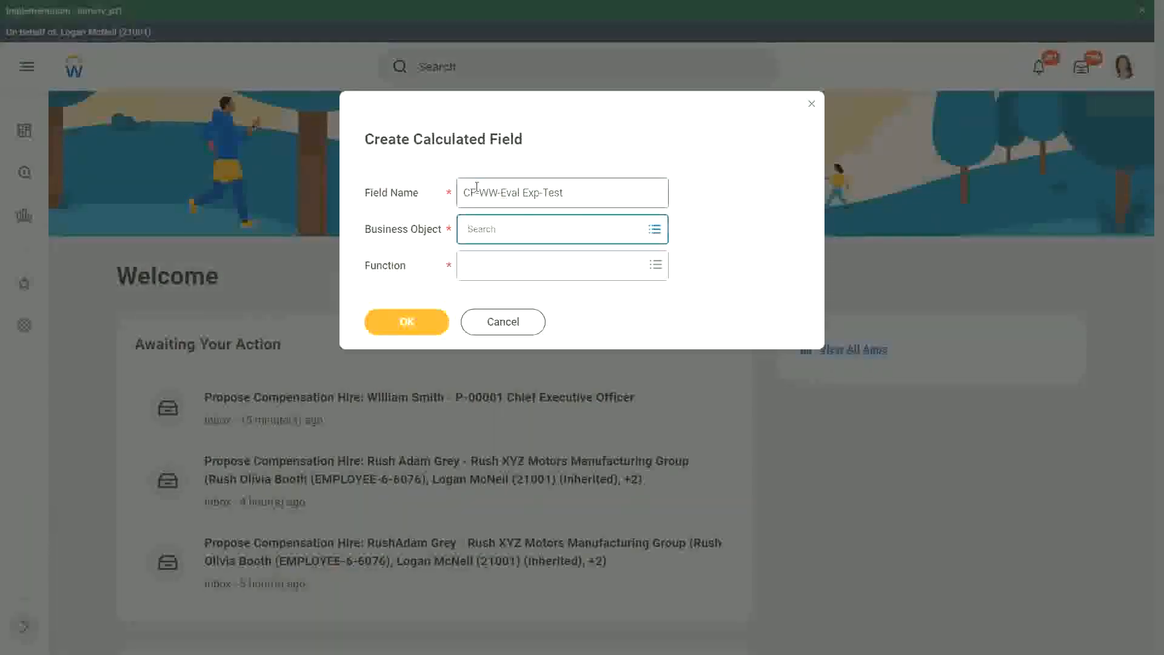
type("worker")
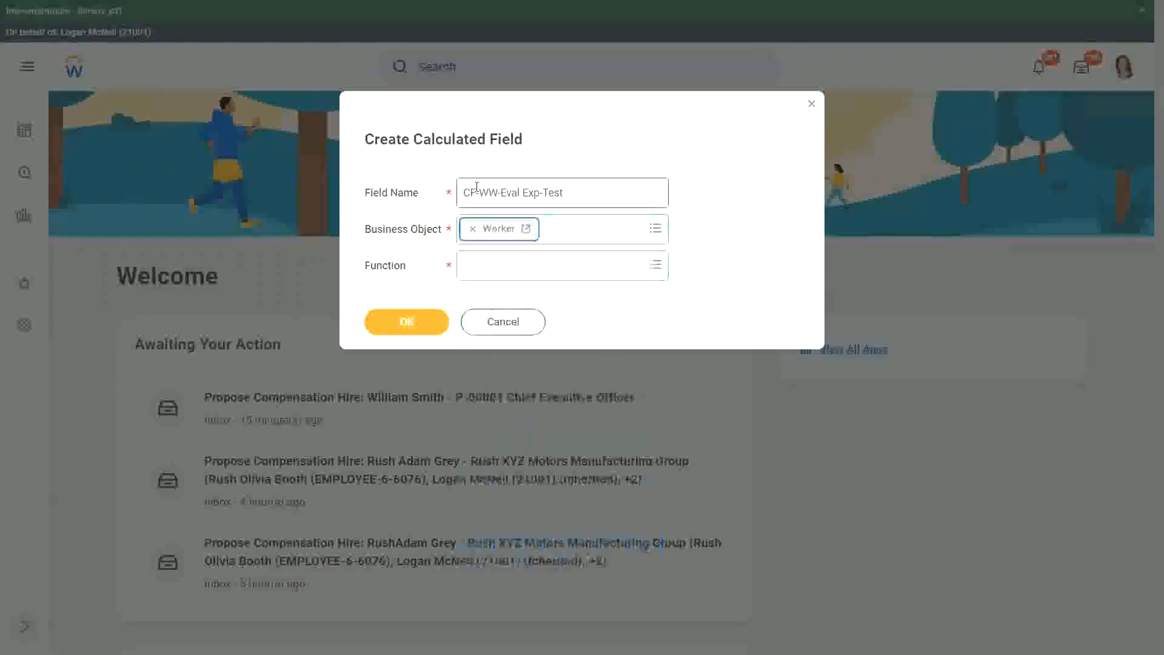
type("eval exp")
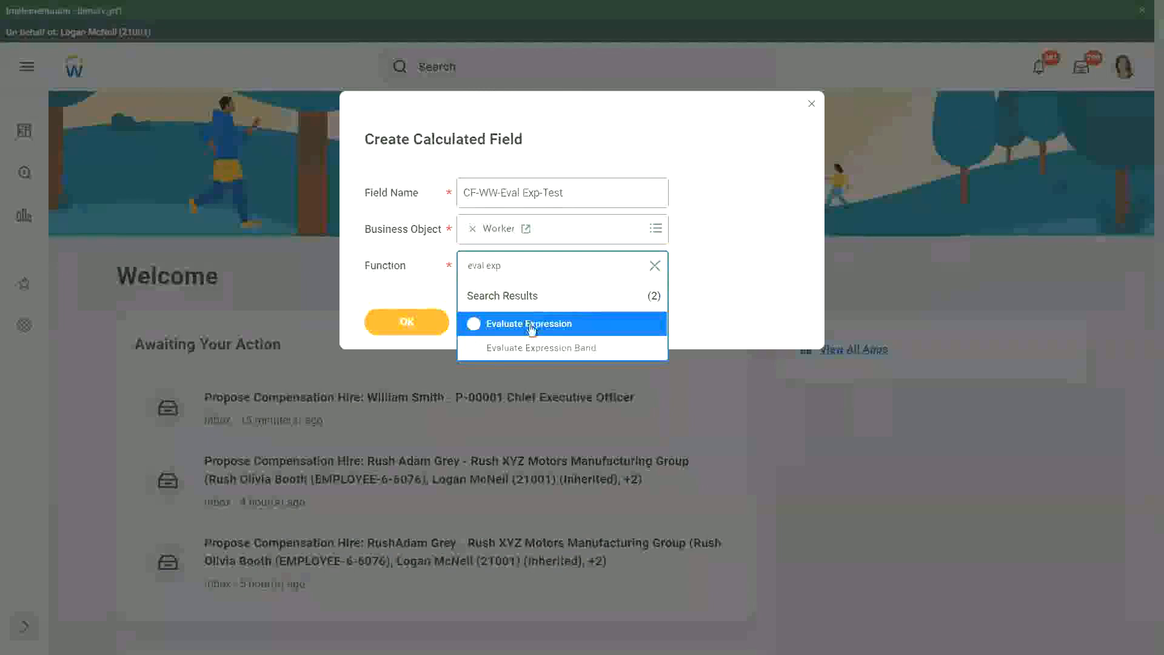
left_click(529, 323)
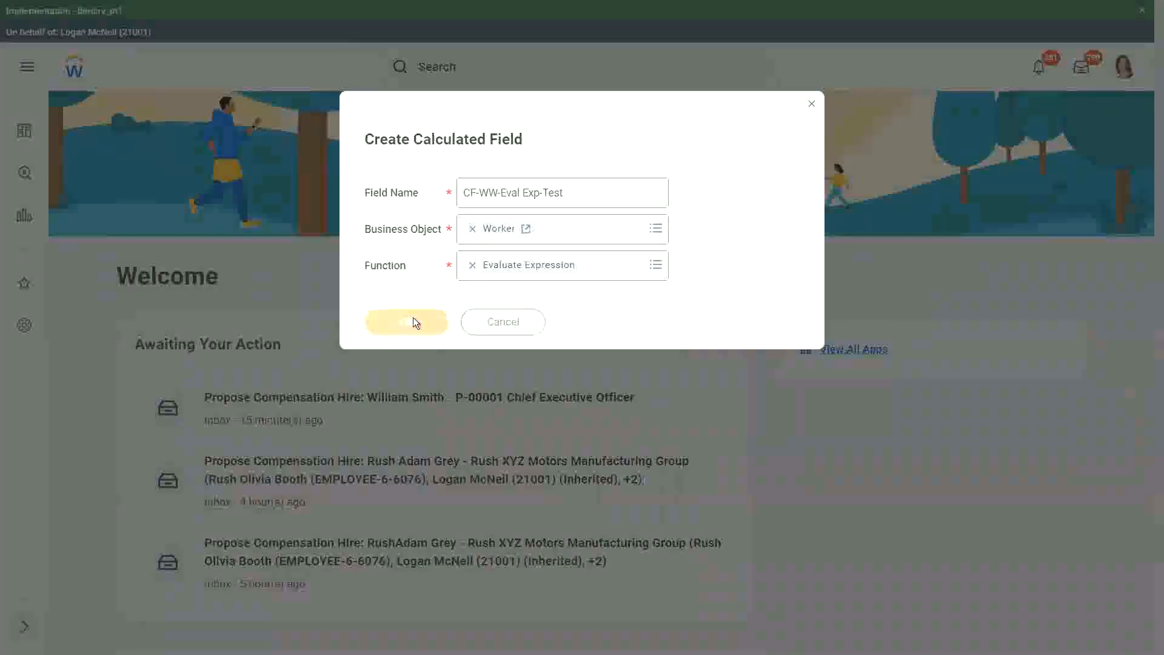
left_click(406, 322)
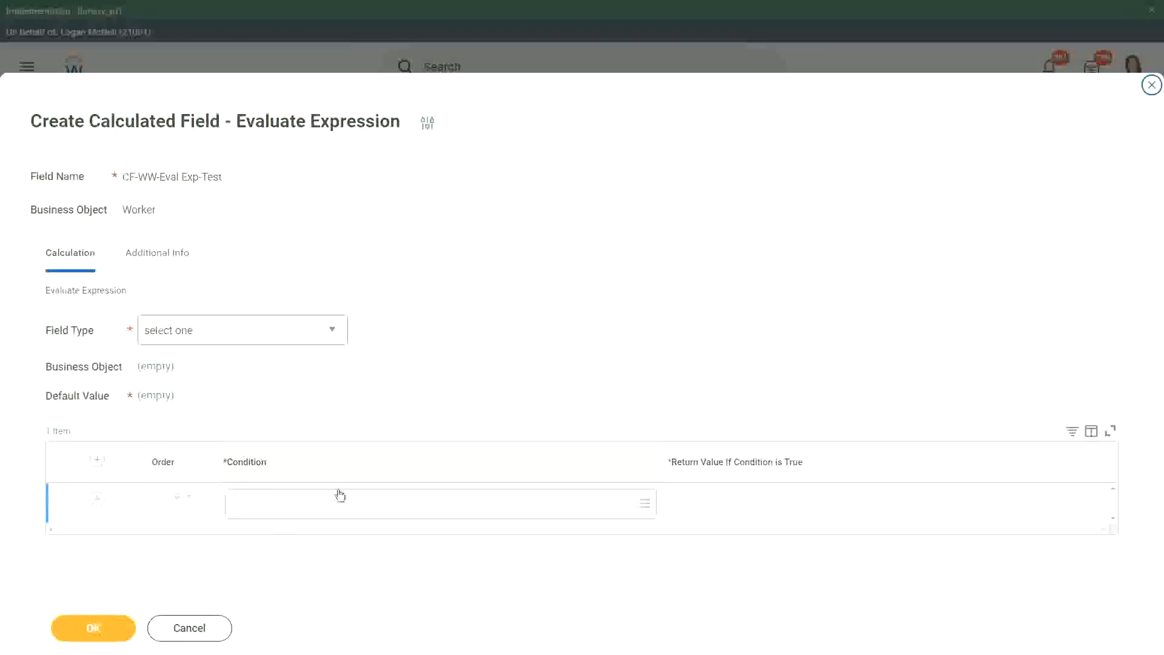
mouse_move(278, 505)
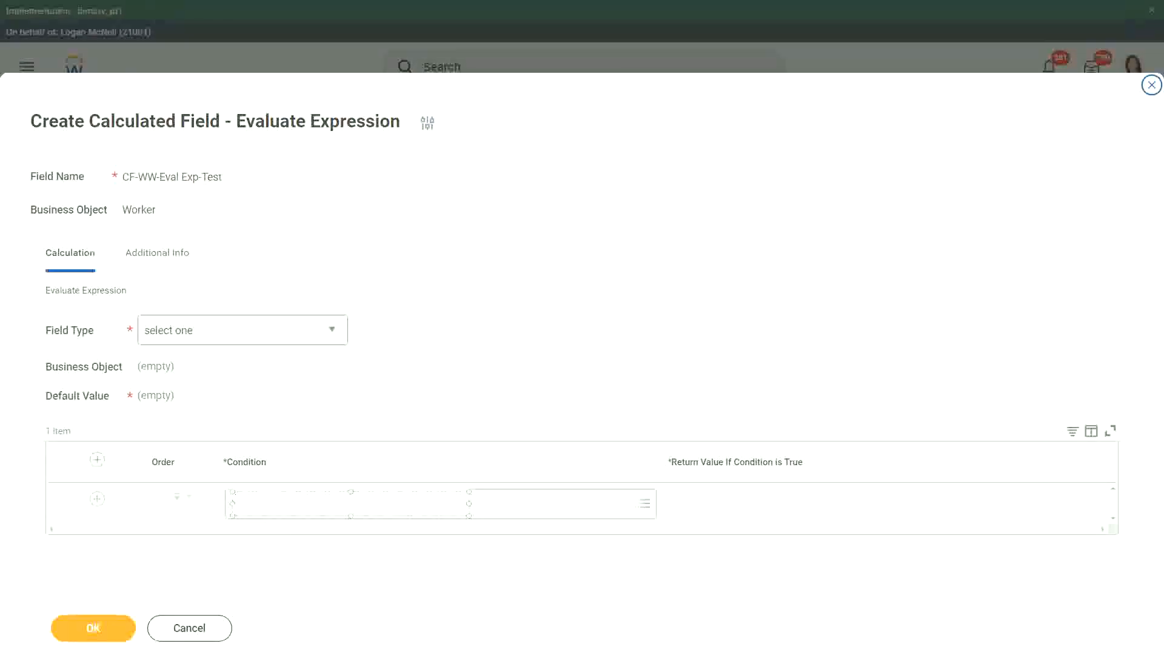
Note 'Boolean or a T/F field' as condition and 'Another Calc Field that gives the result' as return value.
type("Boolean")
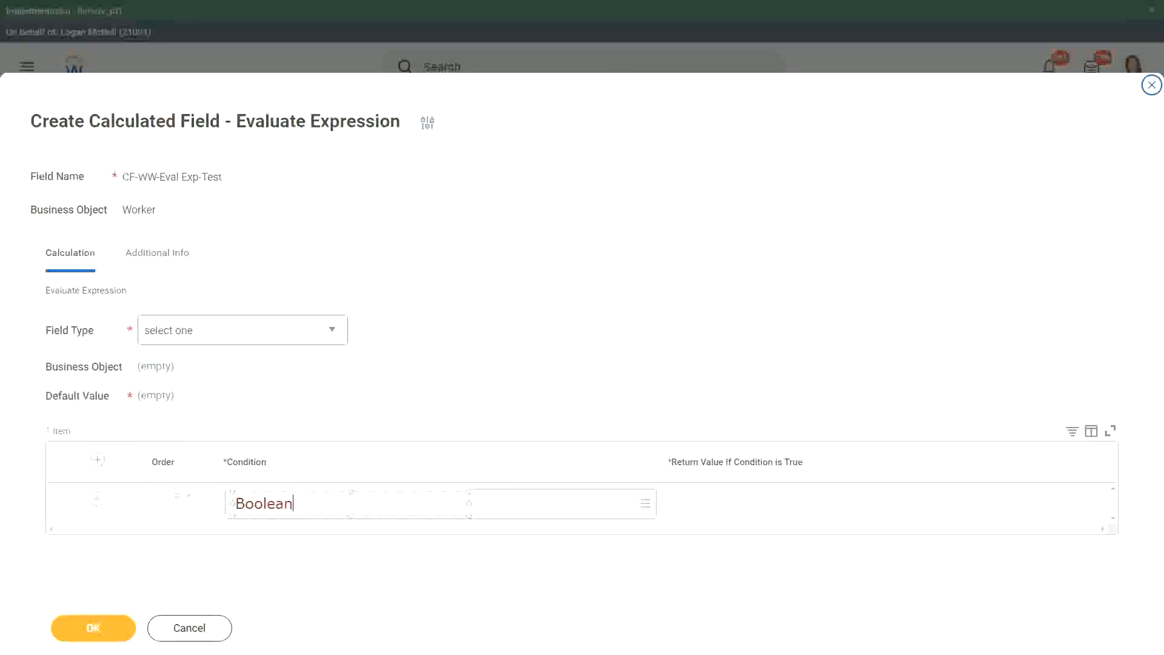
type("or a T")
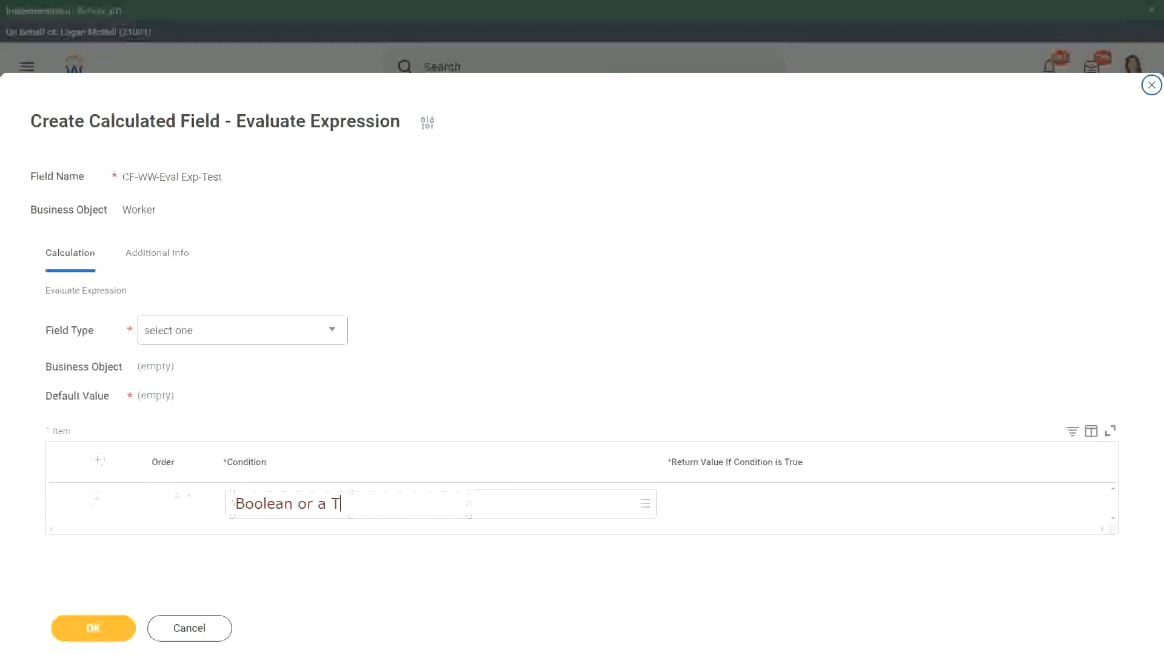
type("/F field")
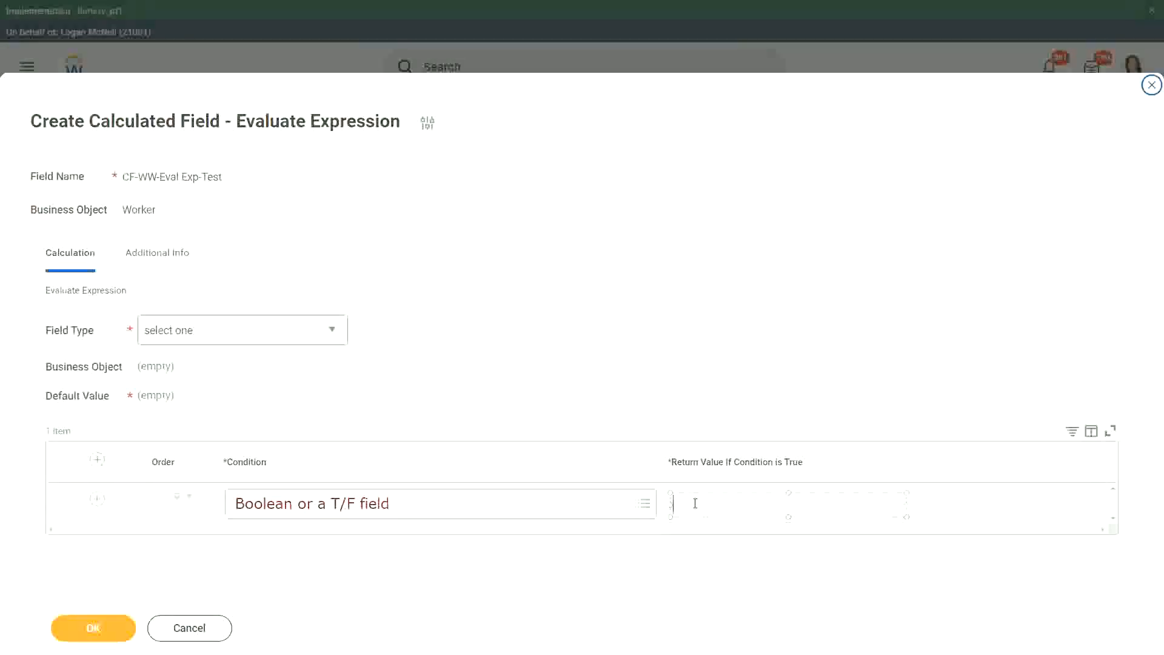
type("Another Calc")
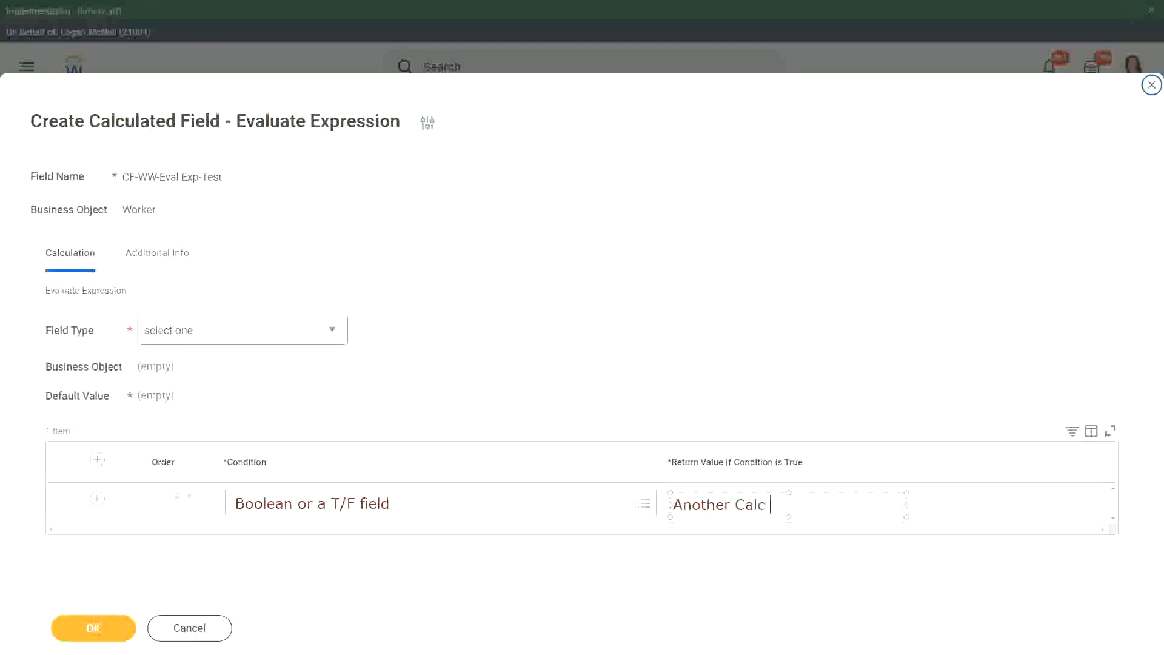
type("Field that gives the result")
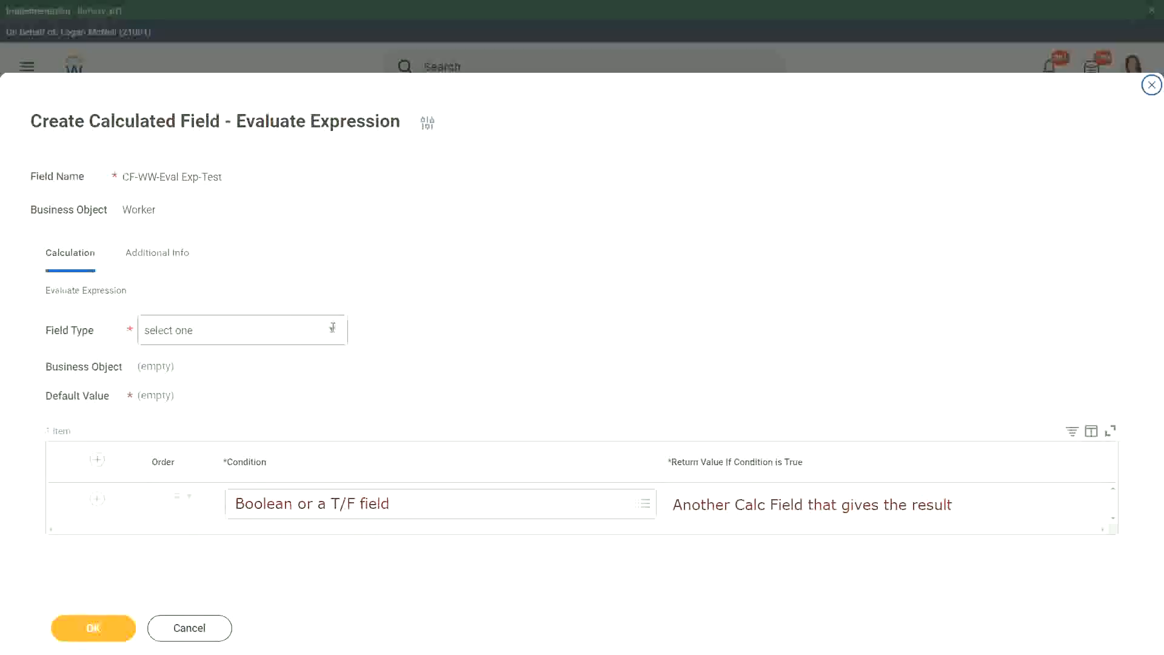
Set the calculated field's Field Type to Text.
left_click(242, 330)
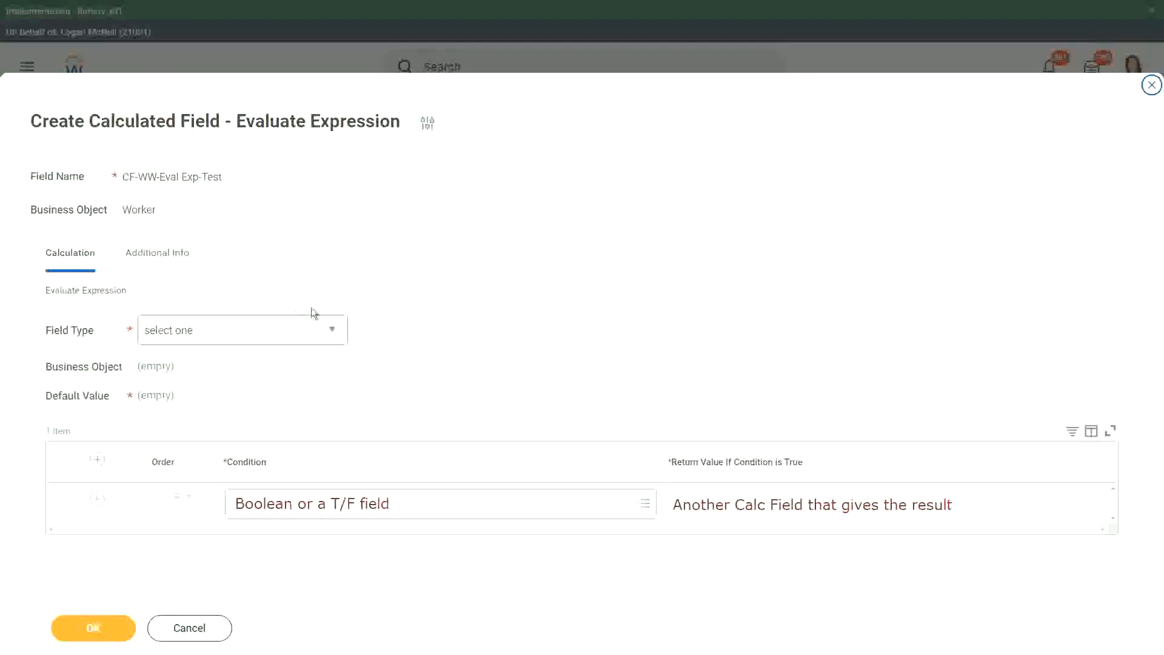
left_click(241, 330)
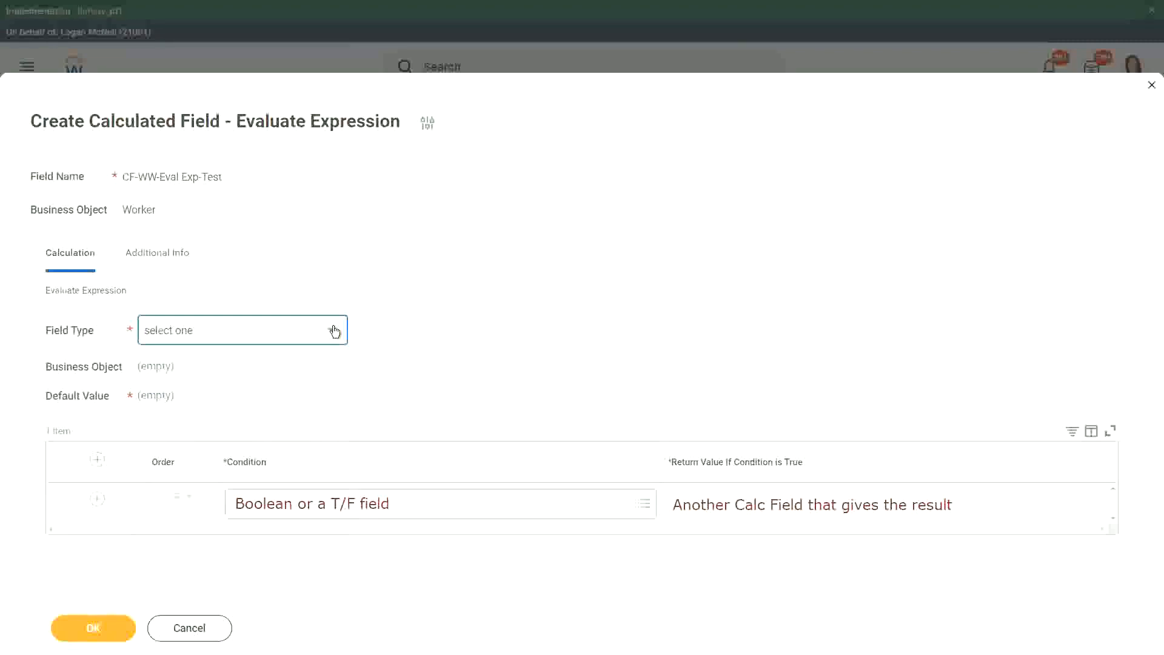
left_click(242, 330)
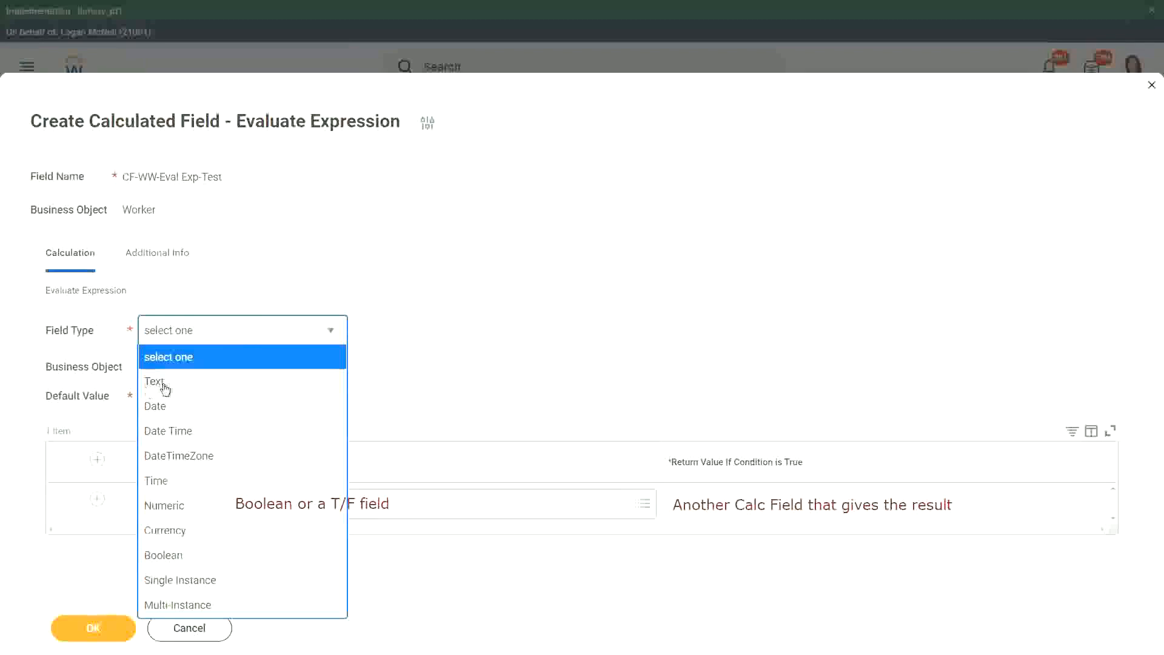
left_click(153, 381)
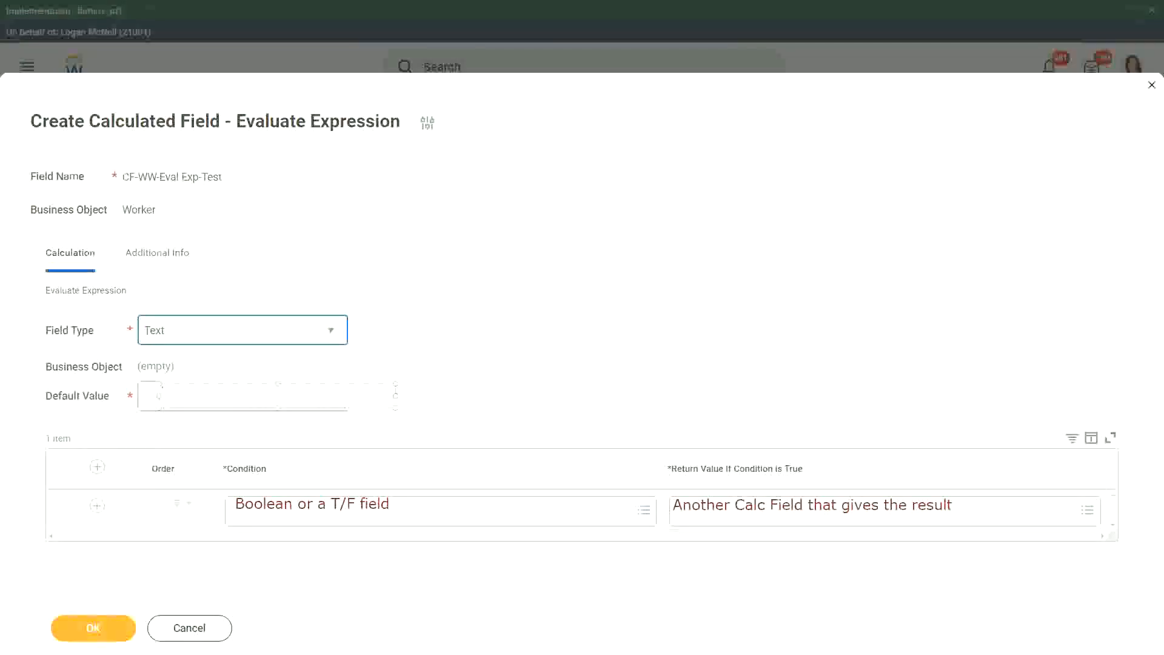
Enter 'Some Default Value' as the default value.
type("Some")
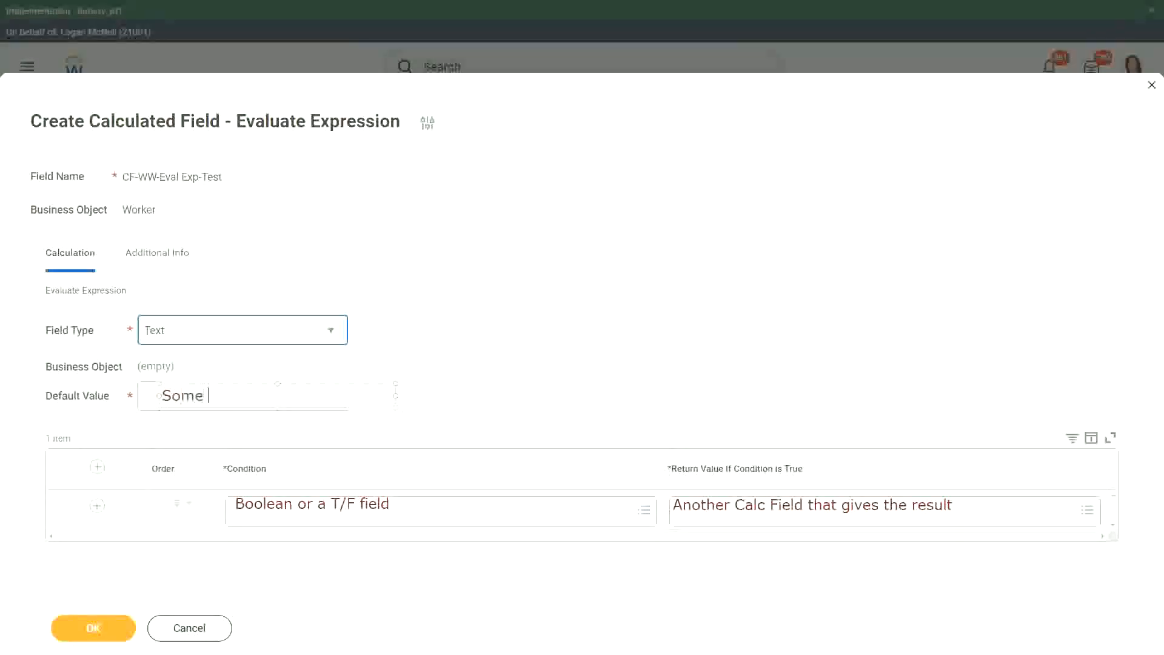
type("Default")
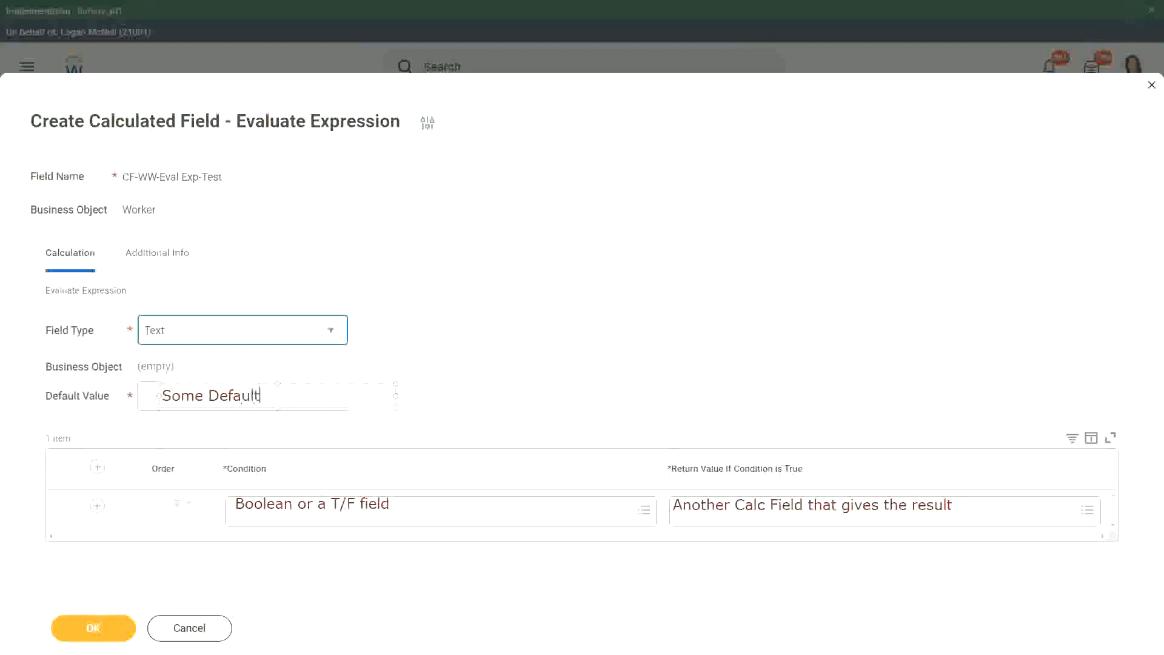
type("Value")
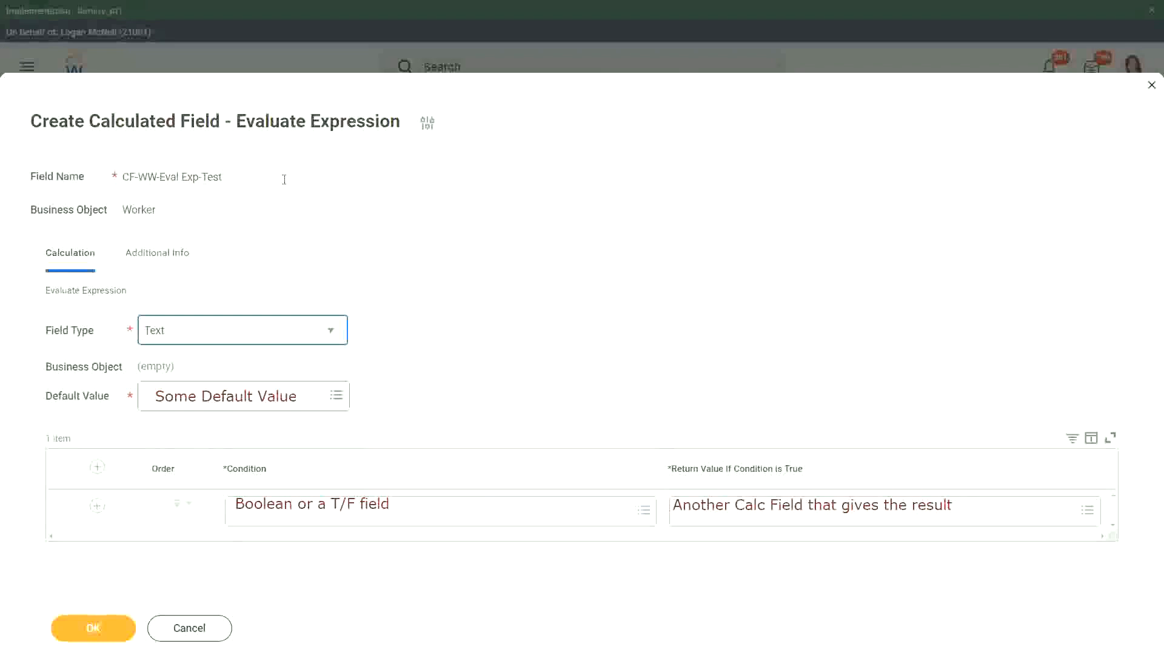
mouse_move(377, 268)
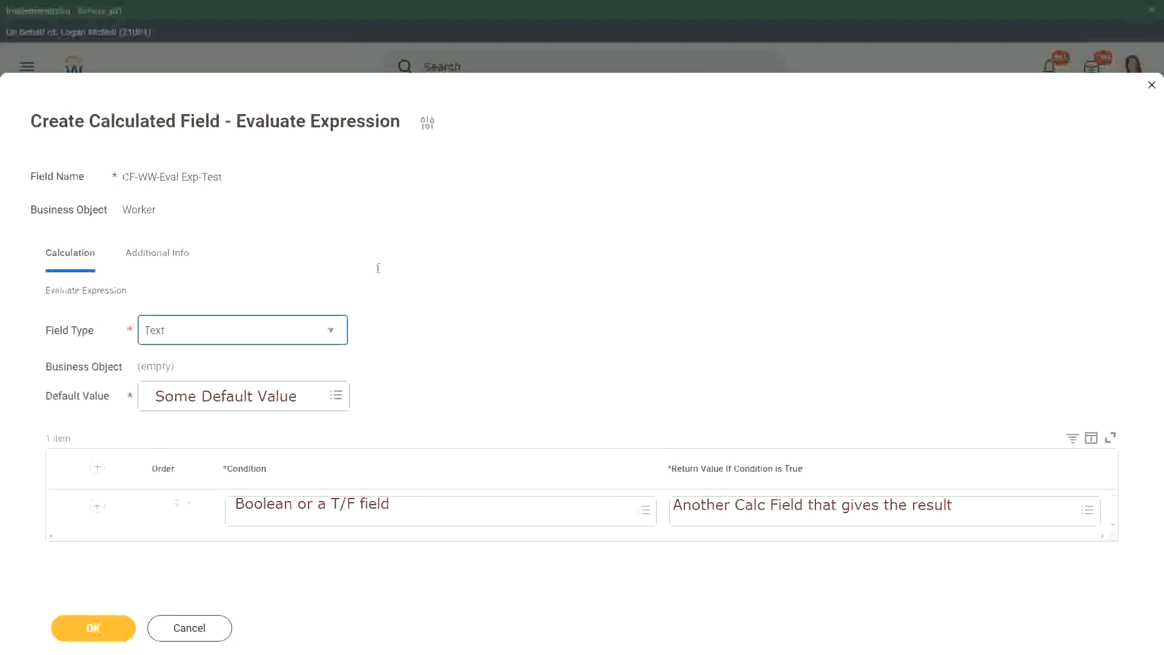
mouse_move(413, 483)
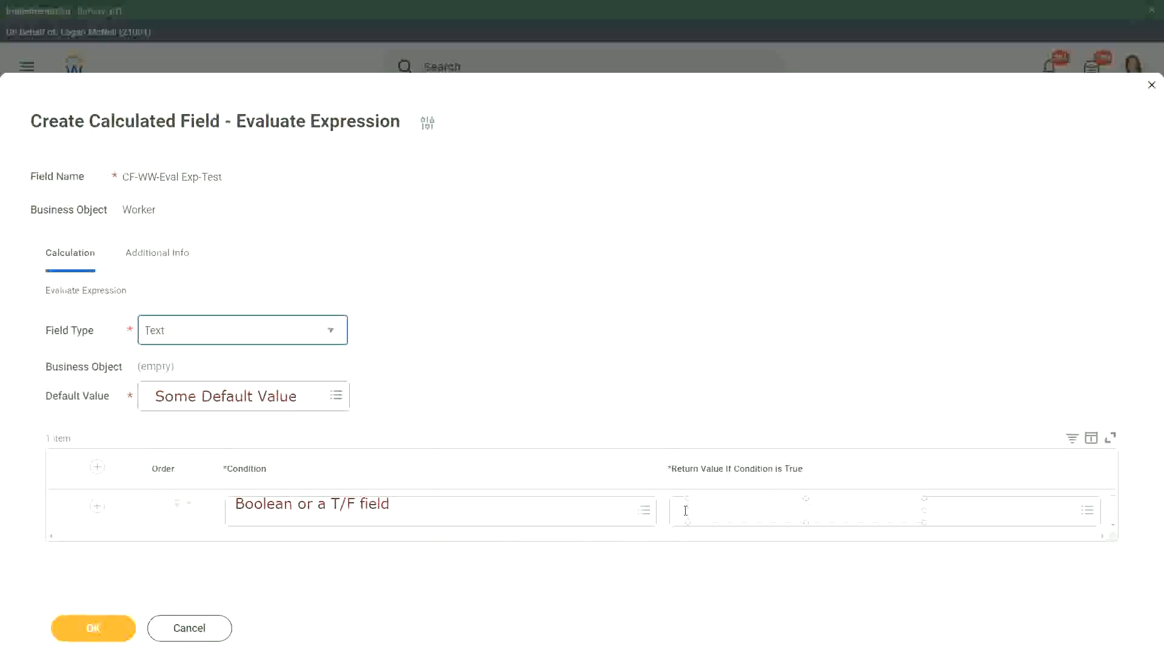
Annotate the return value 'Type in the value that you want in the output', then cancel the form.
type("Type in the")
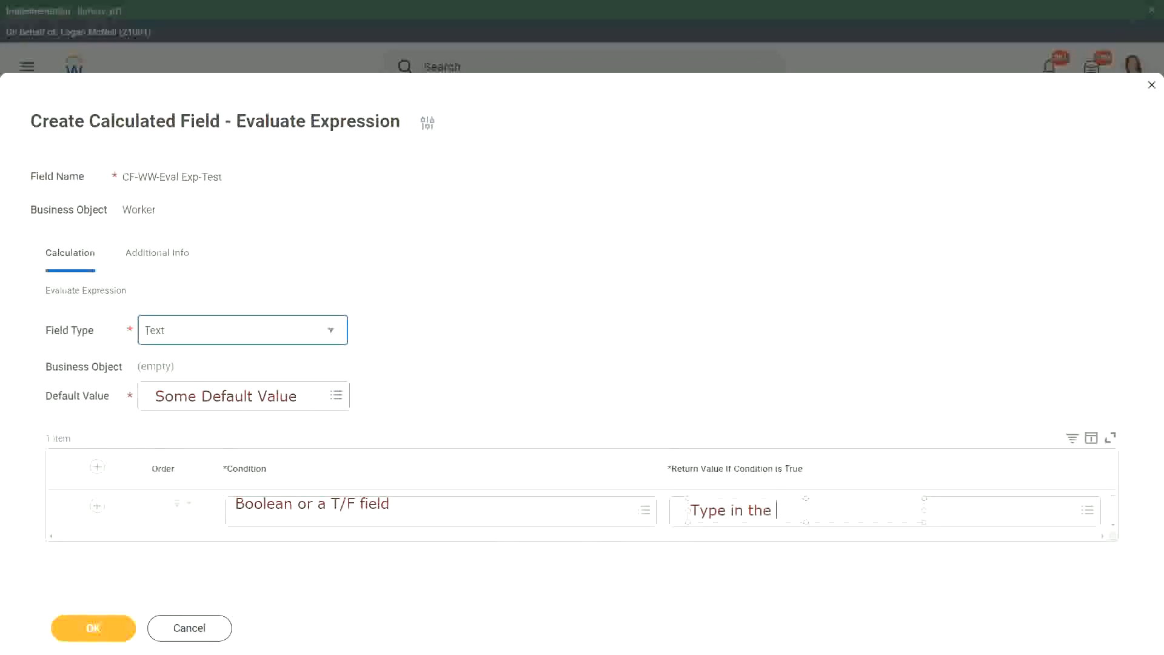
type("value that")
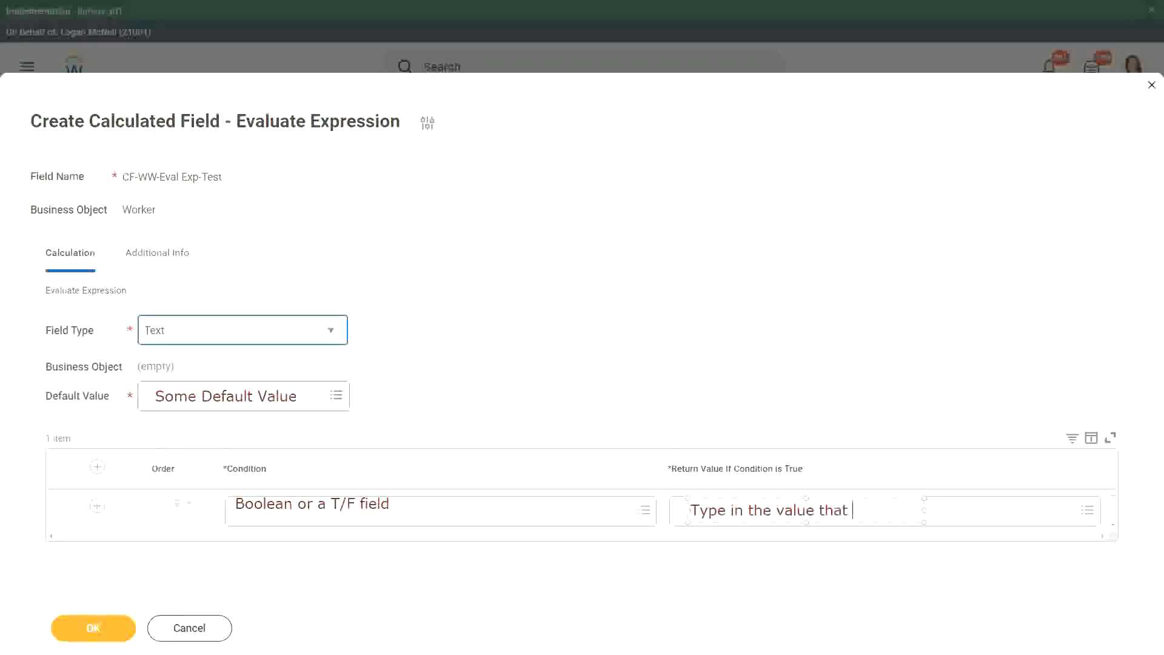
type("you want in")
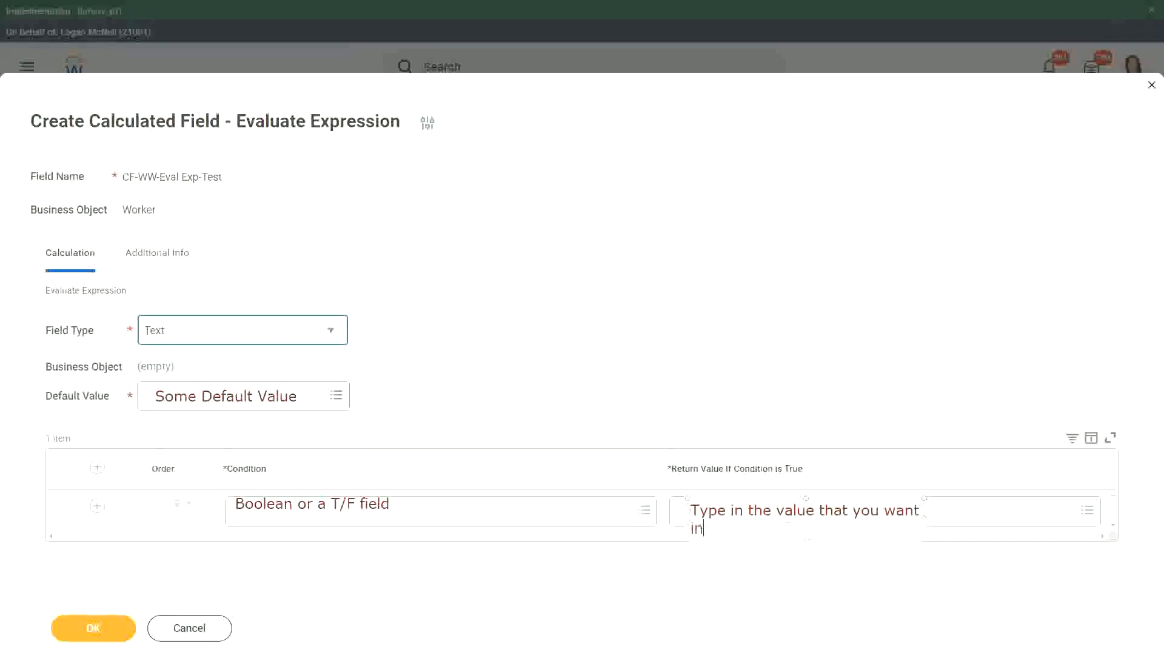
type("the outp")
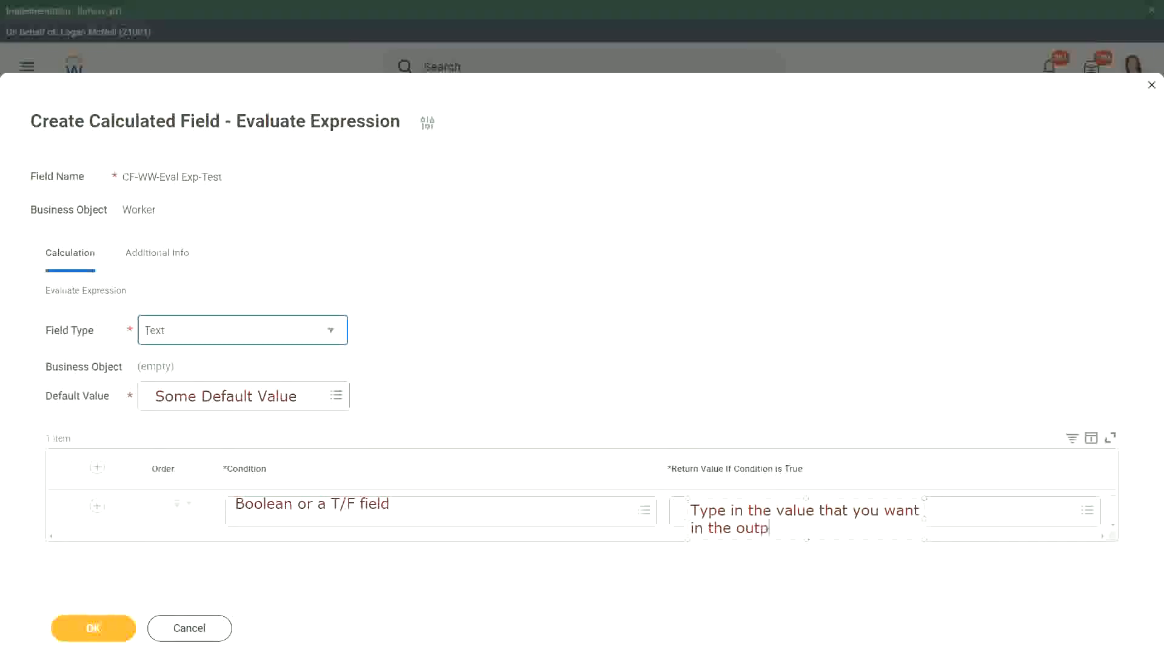
type("ut")
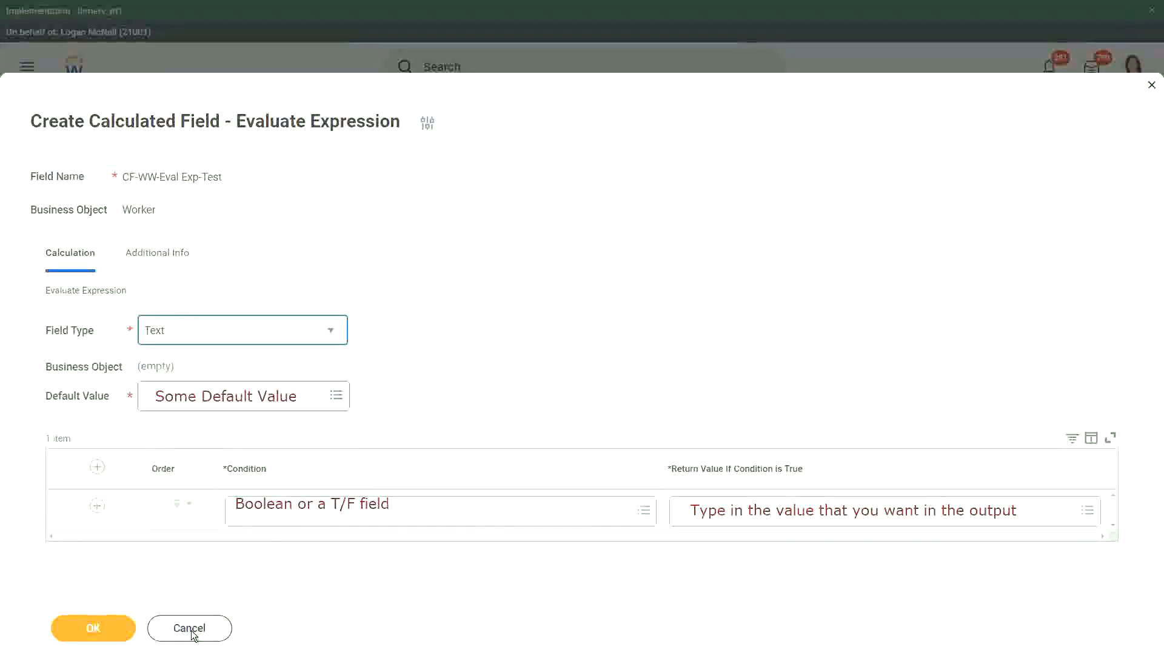
left_click(189, 628)
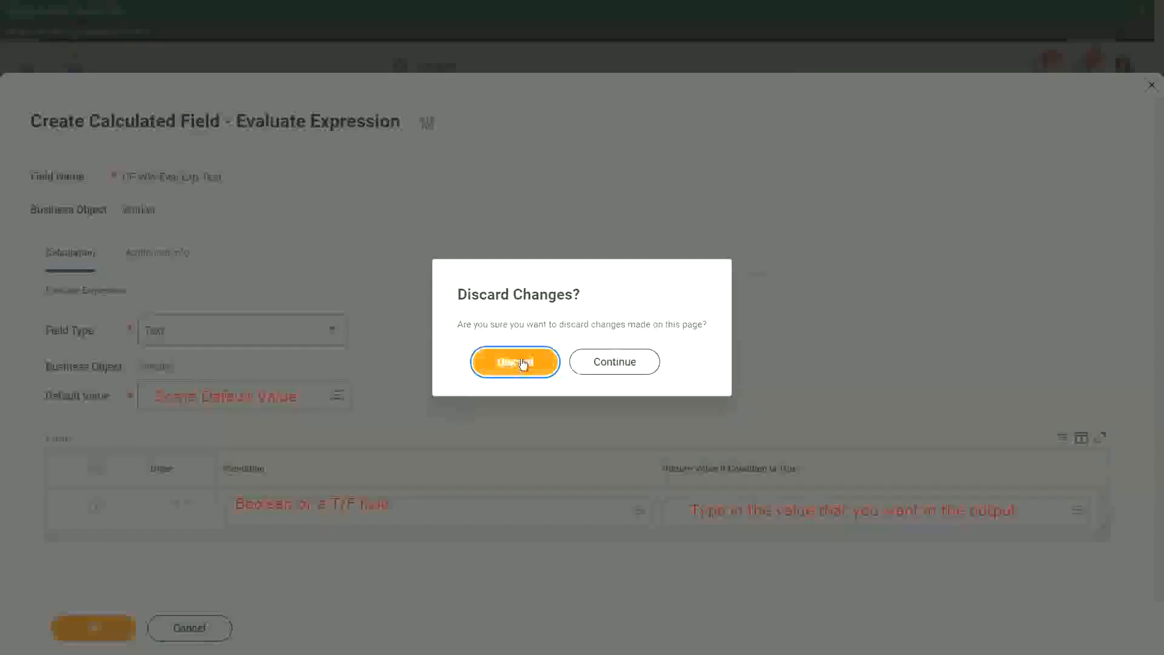